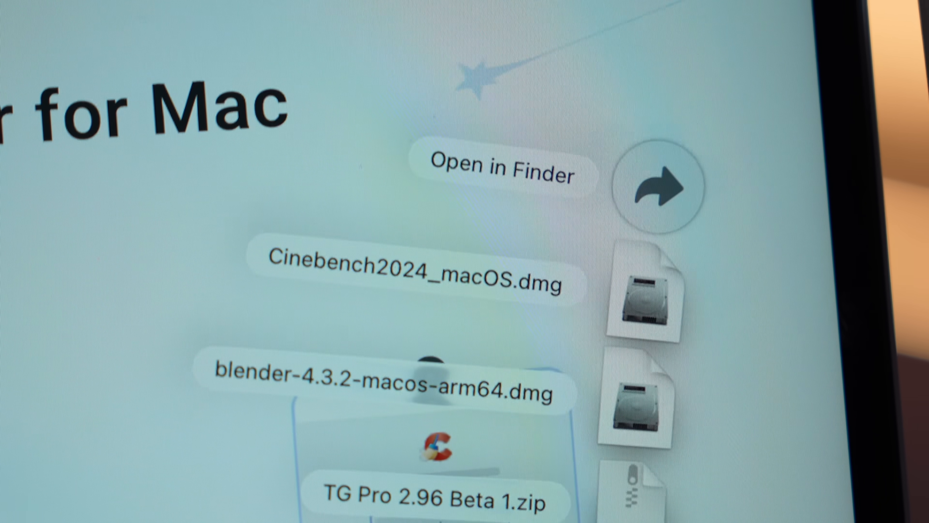
pyautogui.scroll(-3)
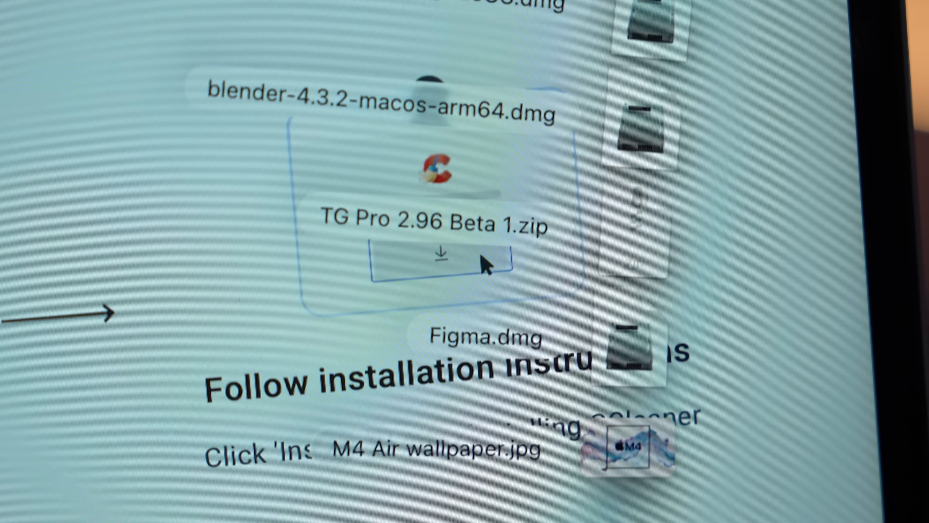